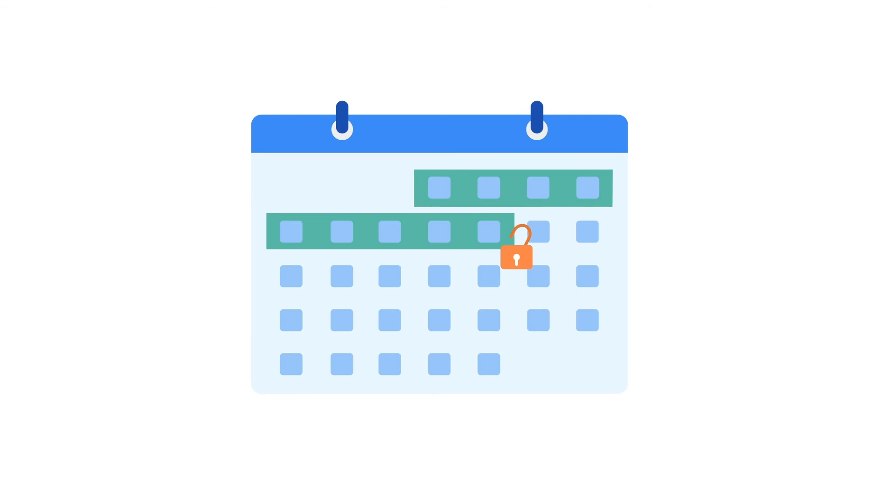
Play the animation until the upper week bar's first day square turns dark blue.
{"action": "left_click", "coordinate": [436, 187]}
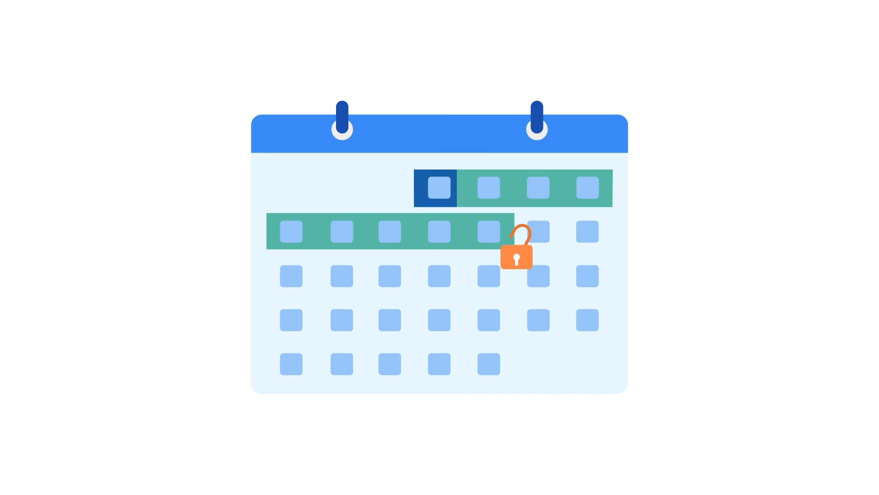